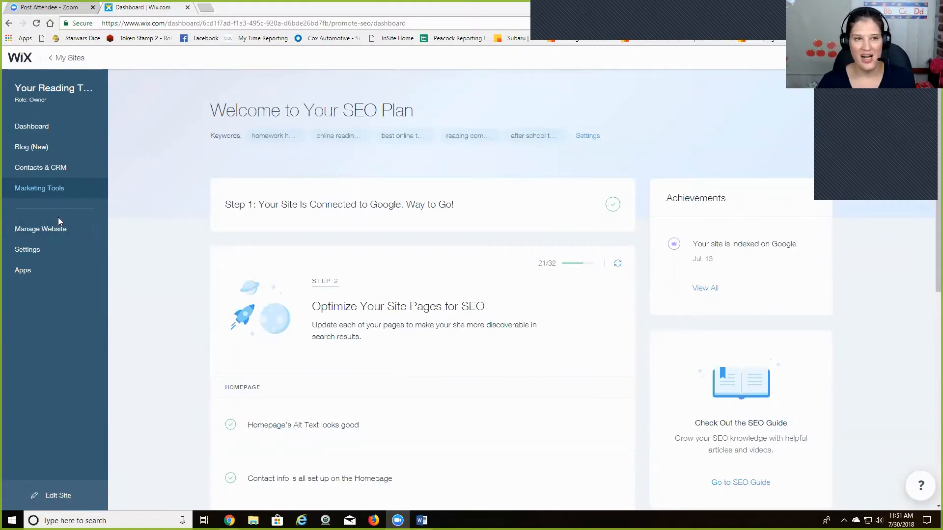
mouse_move(32, 147)
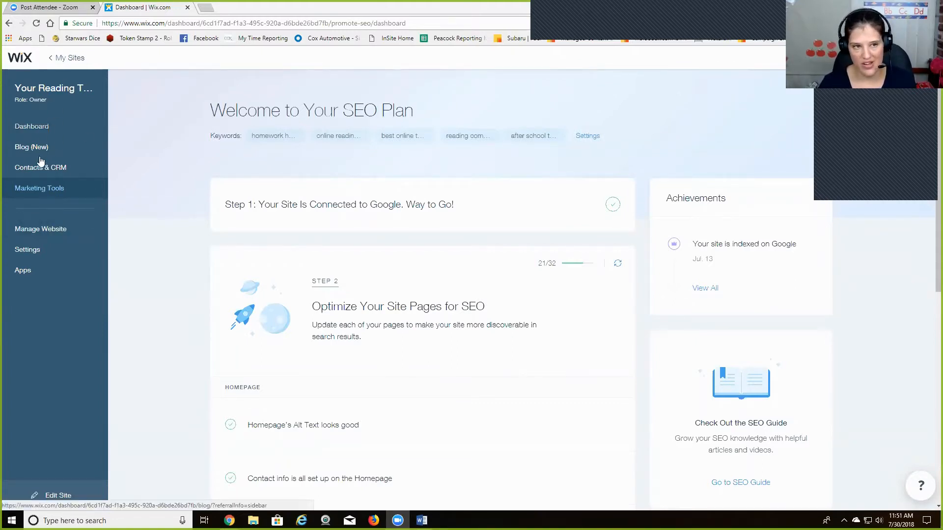
- Open Marketing Tools in the dashboard sidebar, then its Email Marketing section
left_click(39, 188)
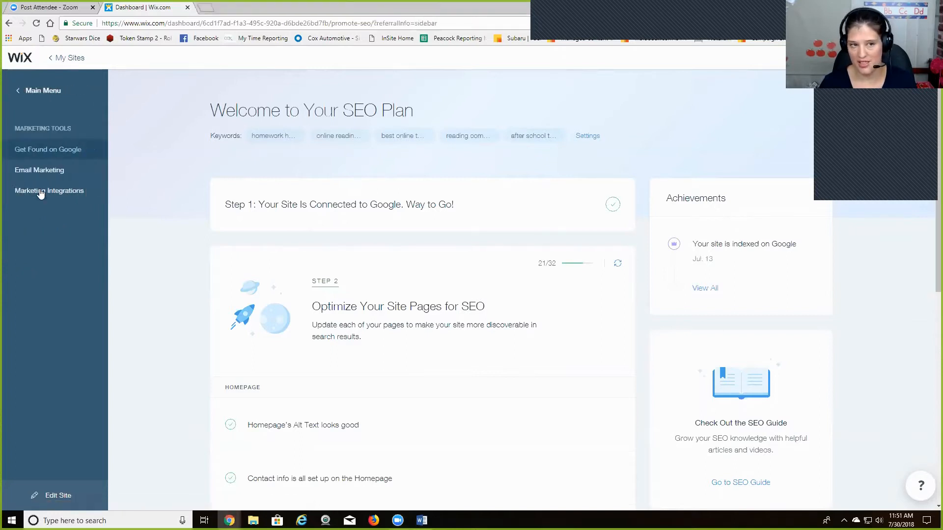
mouse_move(39, 170)
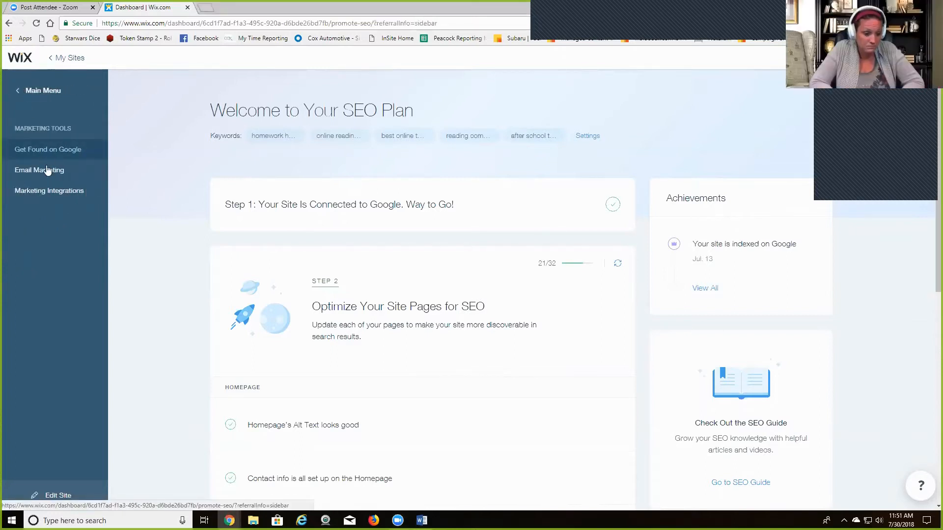
left_click(38, 171)
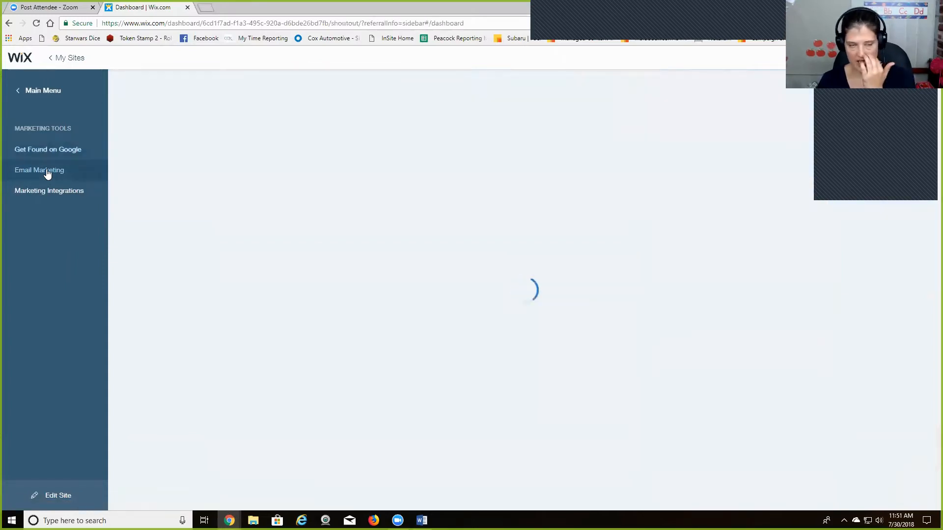
- Scroll past the past ShoutOuts and reach the six active automations list
left_click(39, 170)
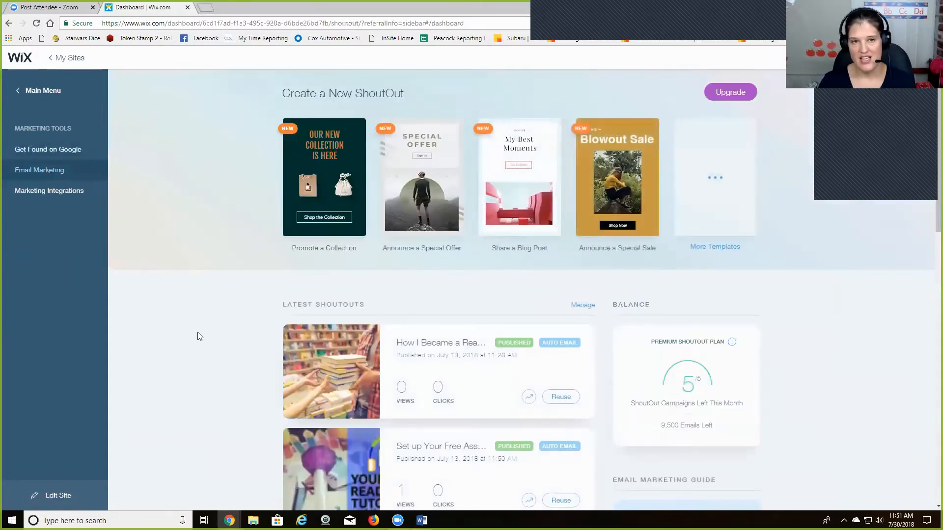
scroll("down", 3)
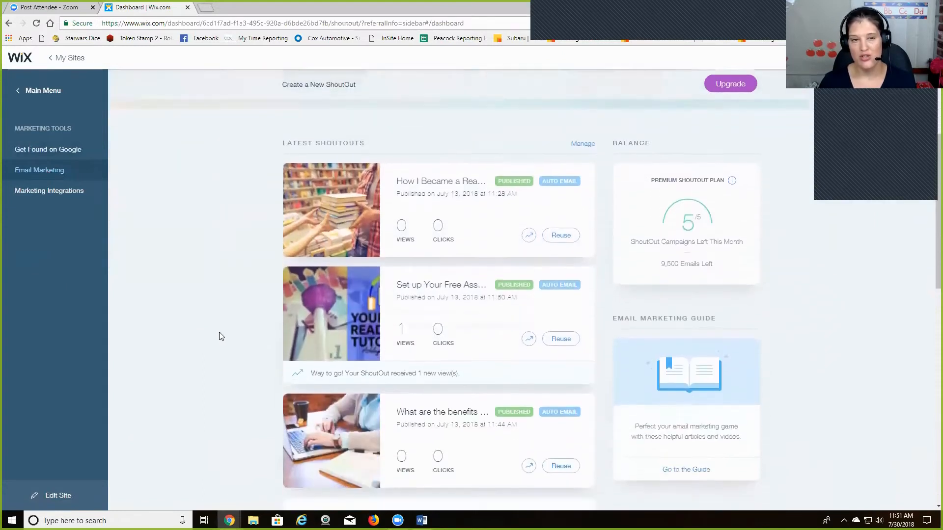
scroll("down", 3)
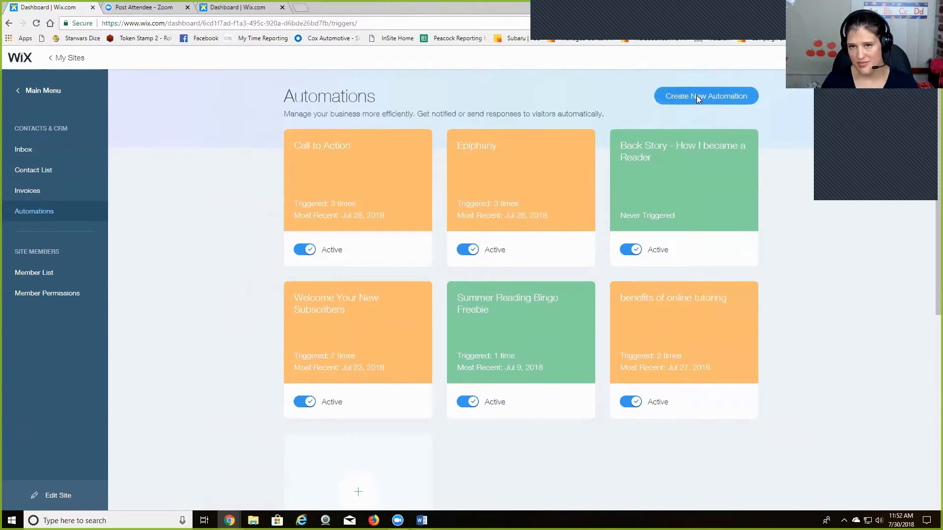
- Create a new automation with the Submits a Contact Form trigger
left_click(705, 95)
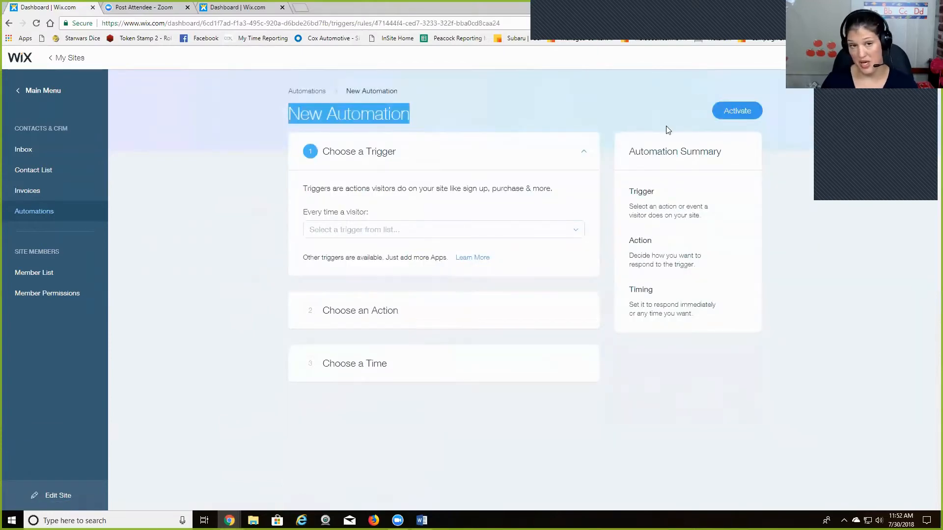
mouse_move(480, 230)
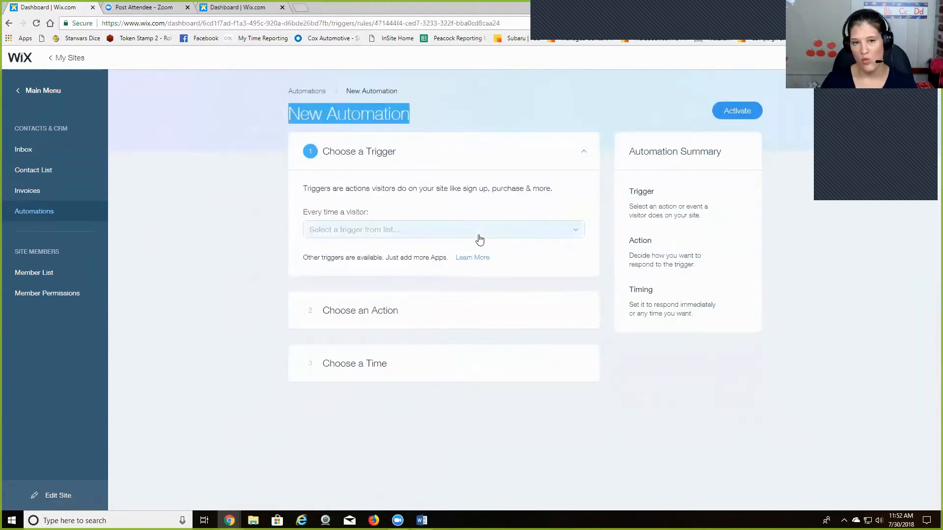
left_click(442, 229)
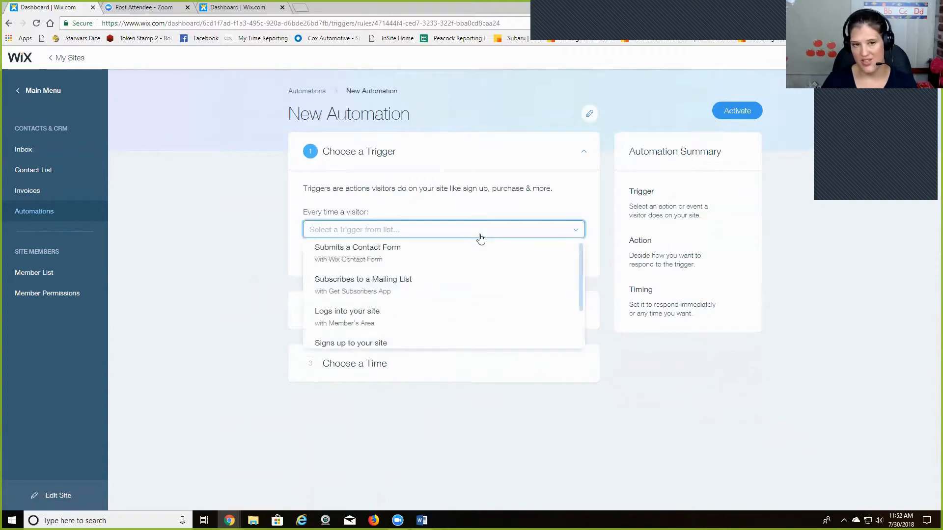
mouse_move(454, 286)
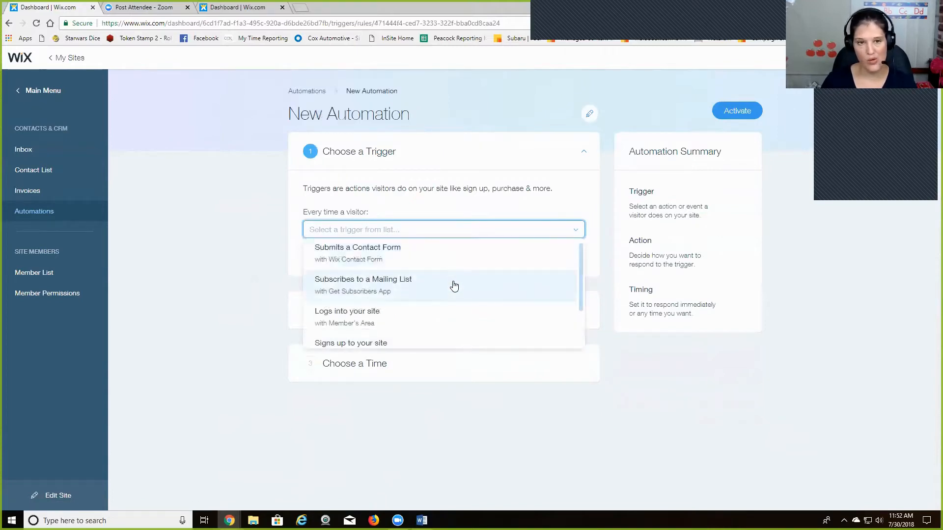
mouse_move(443, 323)
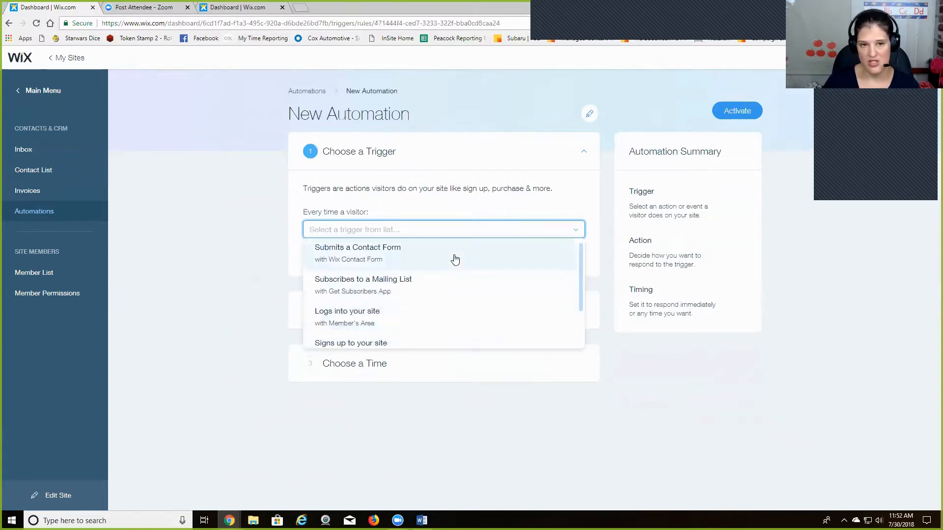
left_click(356, 247)
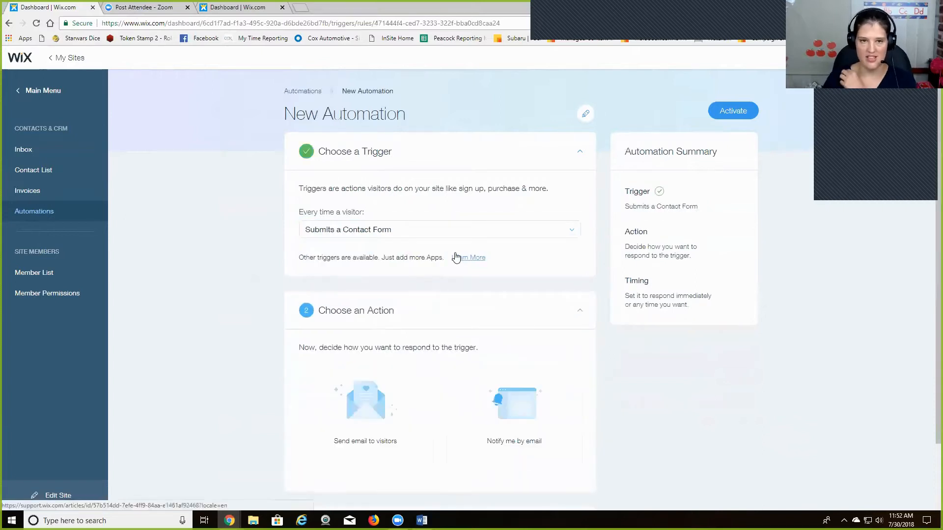
scroll("down", 3)
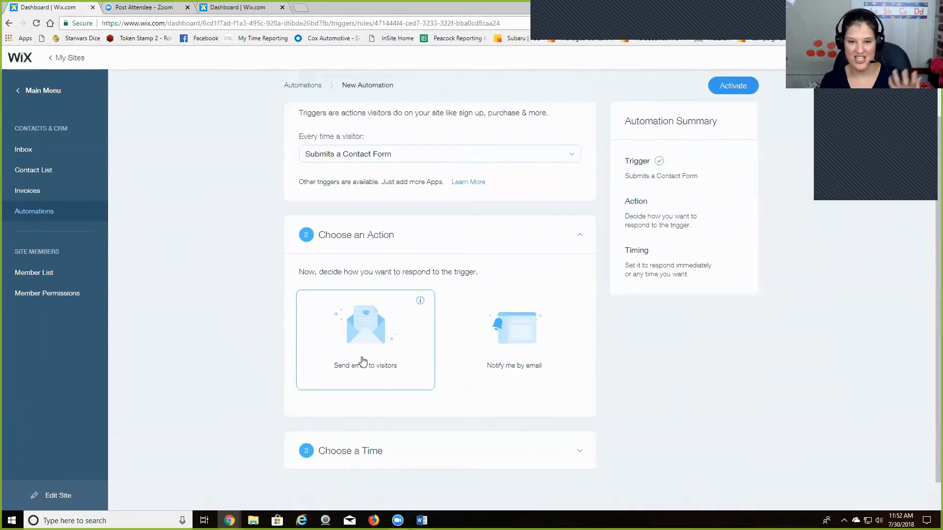
mouse_move(410, 356)
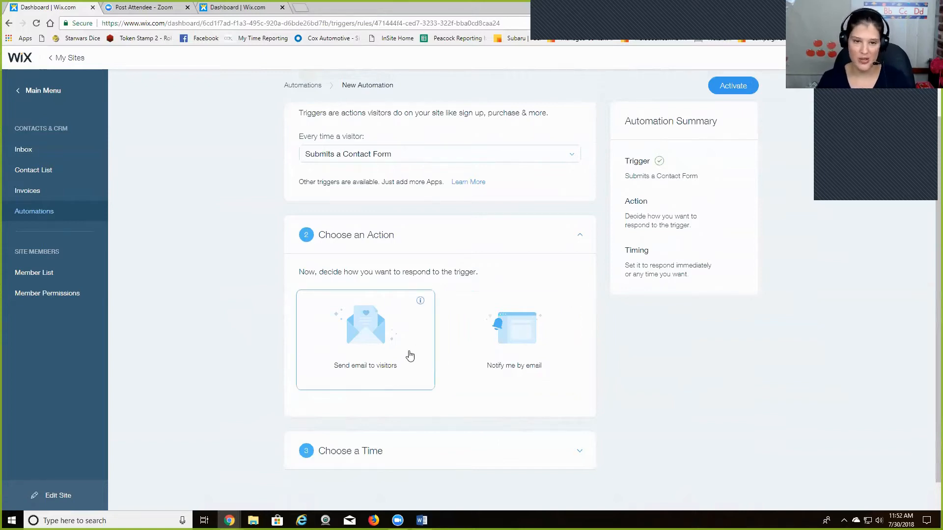
- Make the action Send email to visitors, from 'Your Reading Tutor' with a reply-to address
left_click(364, 337)
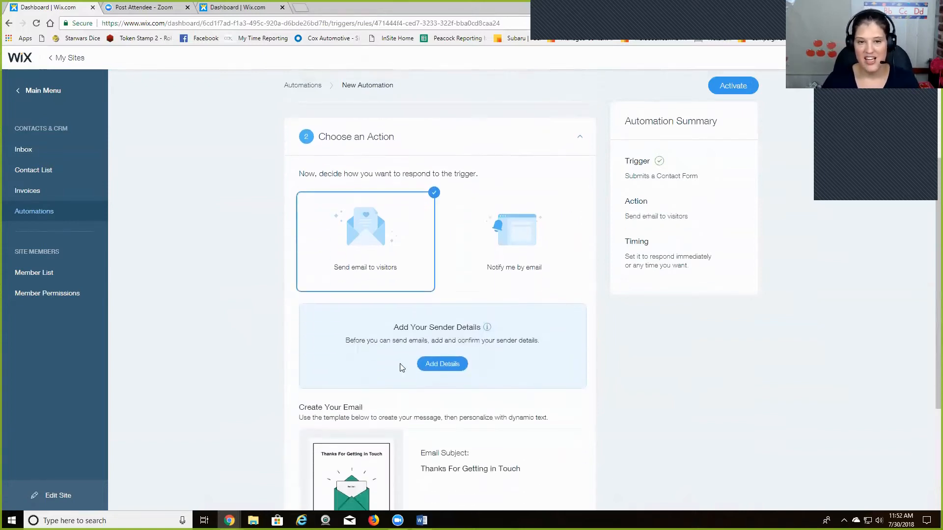
mouse_move(475, 387)
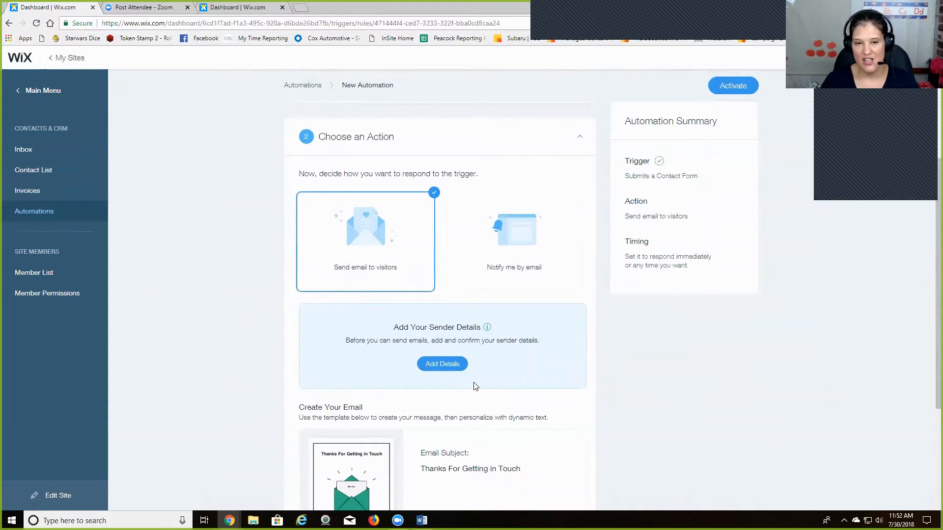
left_click(442, 364)
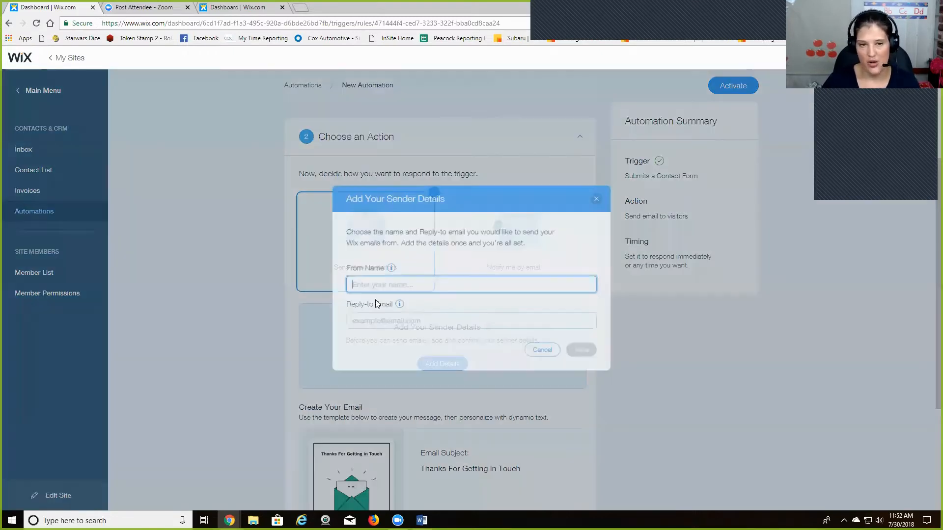
type("Your Reading Tutor")
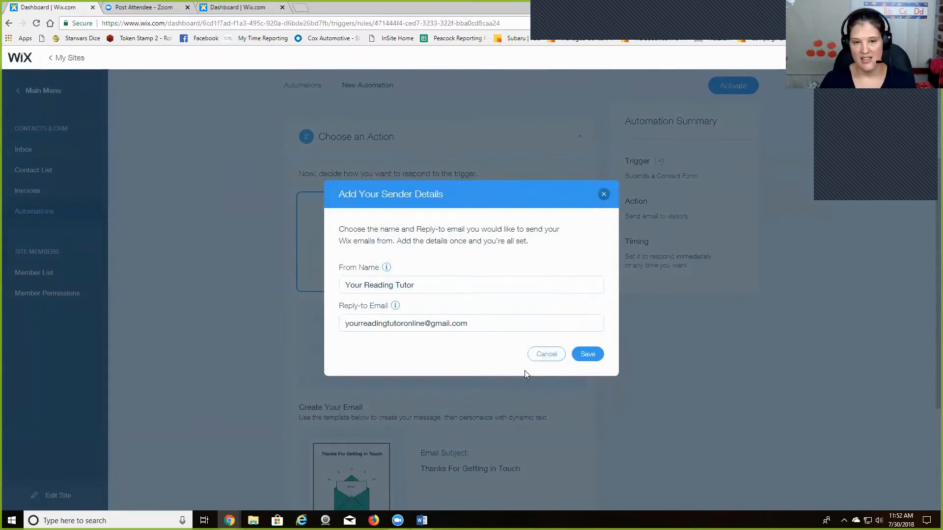
left_click(587, 354)
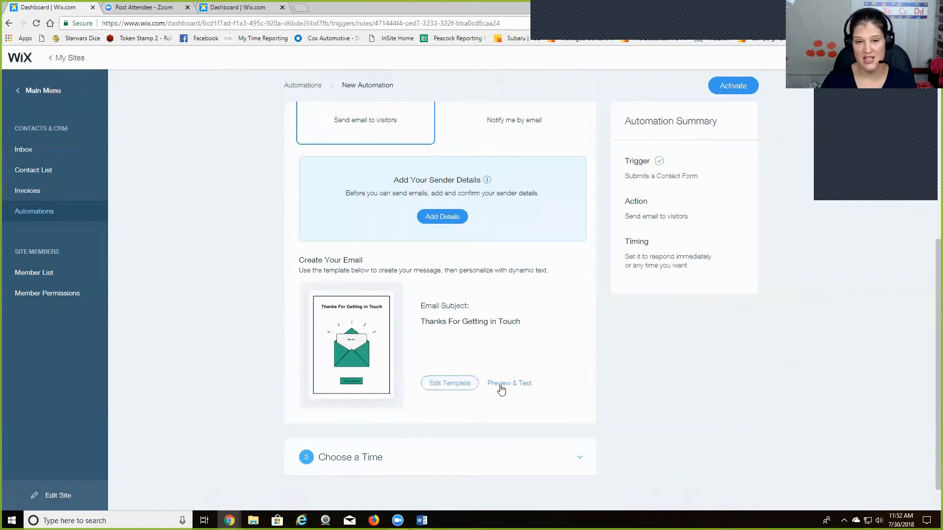
- Edit the 'Thanks For Getting in Touch' template and choose Image from the Add panel
left_click(448, 383)
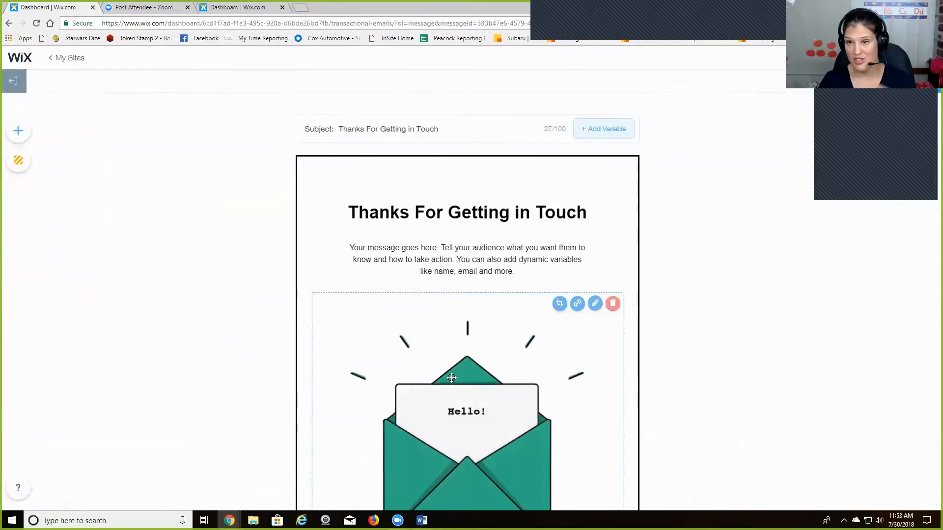
mouse_move(354, 292)
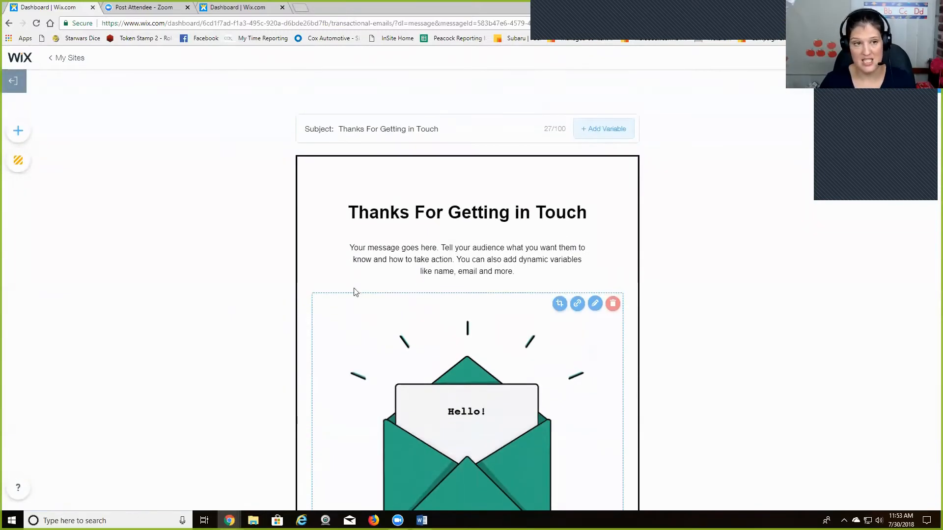
left_click(18, 131)
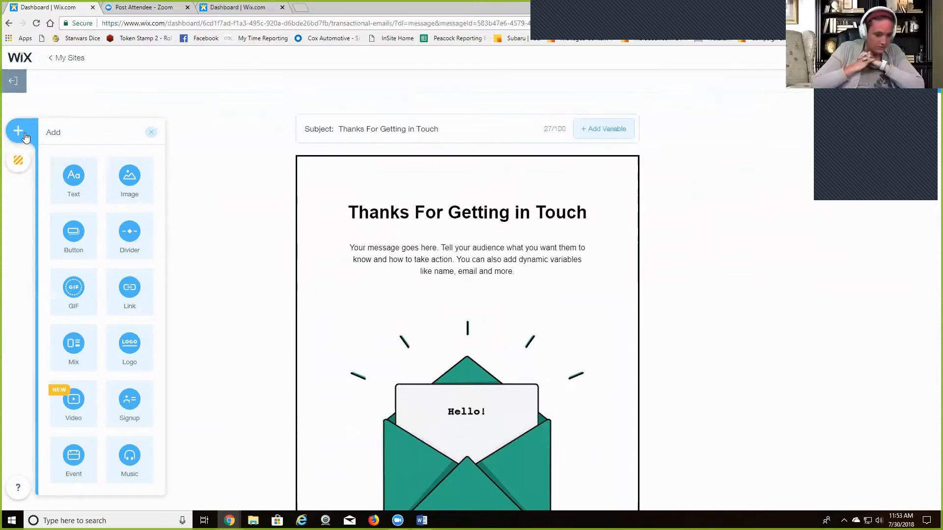
left_click(18, 160)
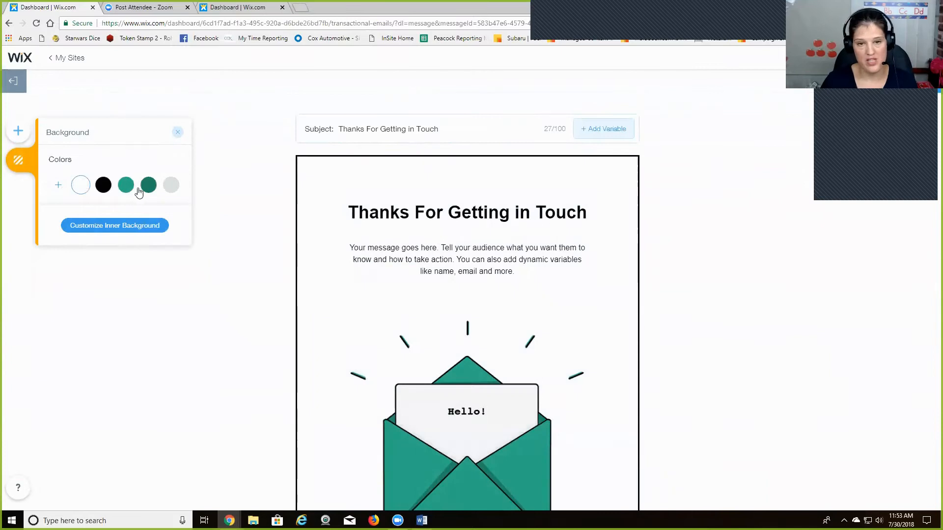
left_click(19, 131)
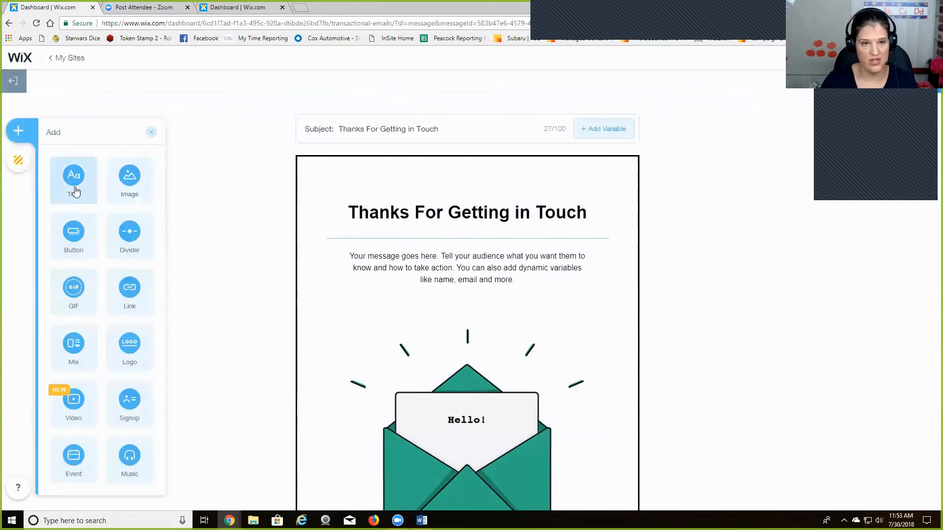
left_click(151, 132)
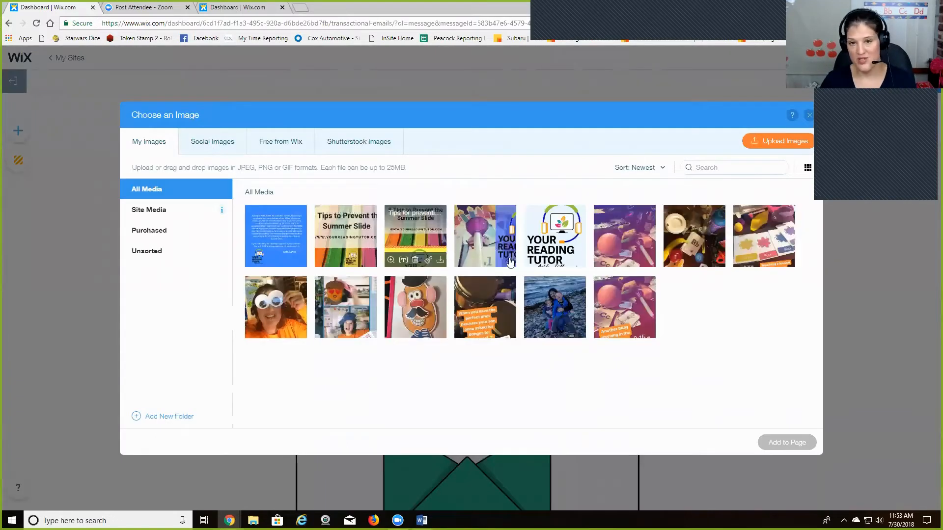
- Insert the Your Reading Tutor logo under the heading and review down to the footer
left_click(554, 235)
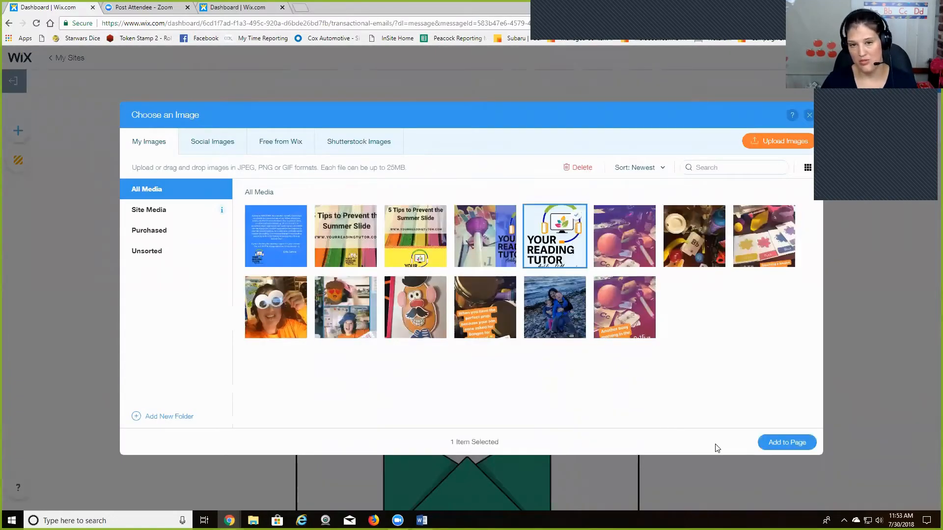
left_click(786, 442)
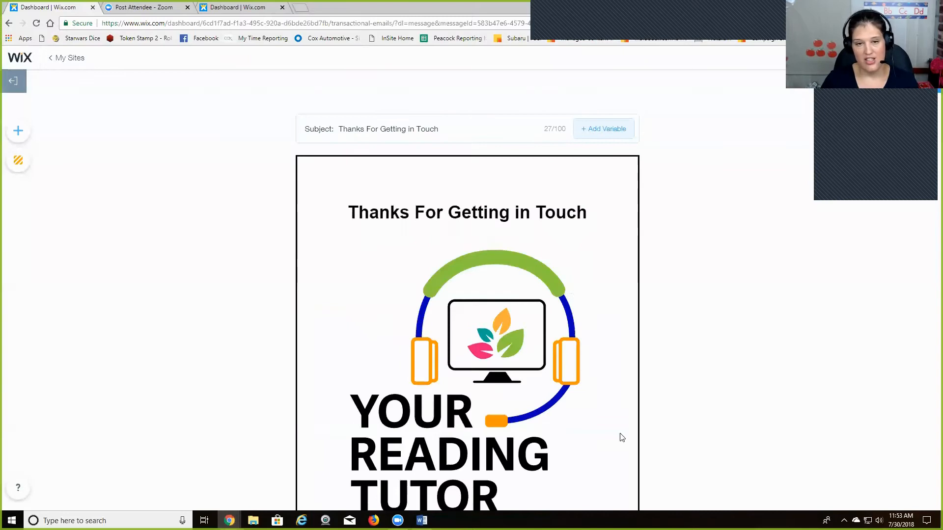
scroll("down", 3)
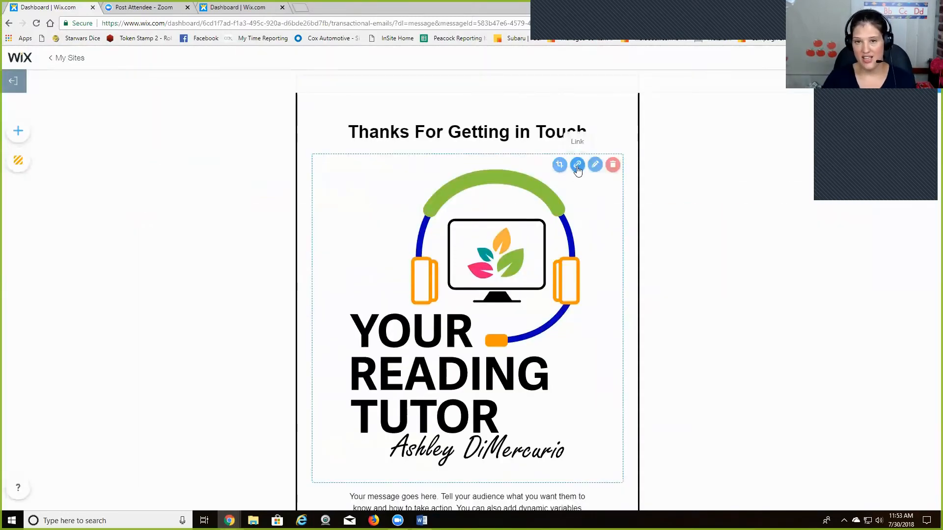
left_click(577, 165)
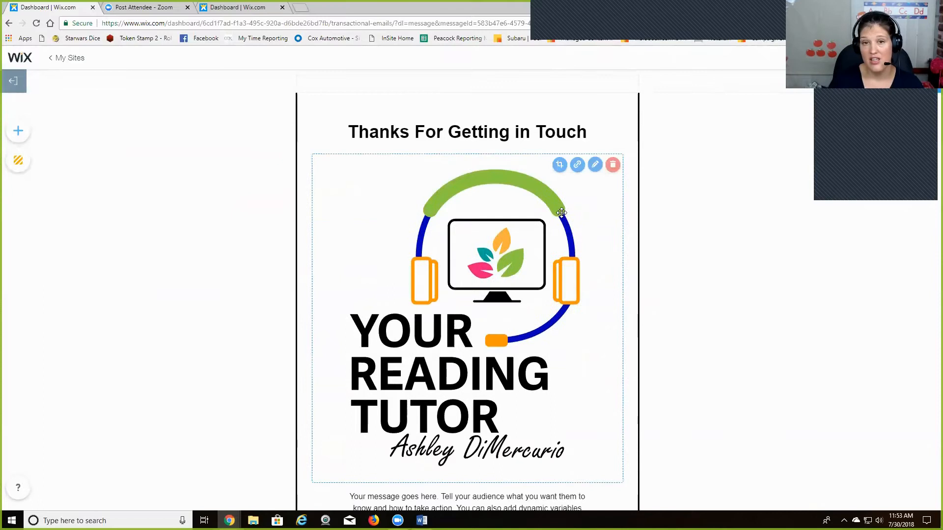
scroll("down", 3)
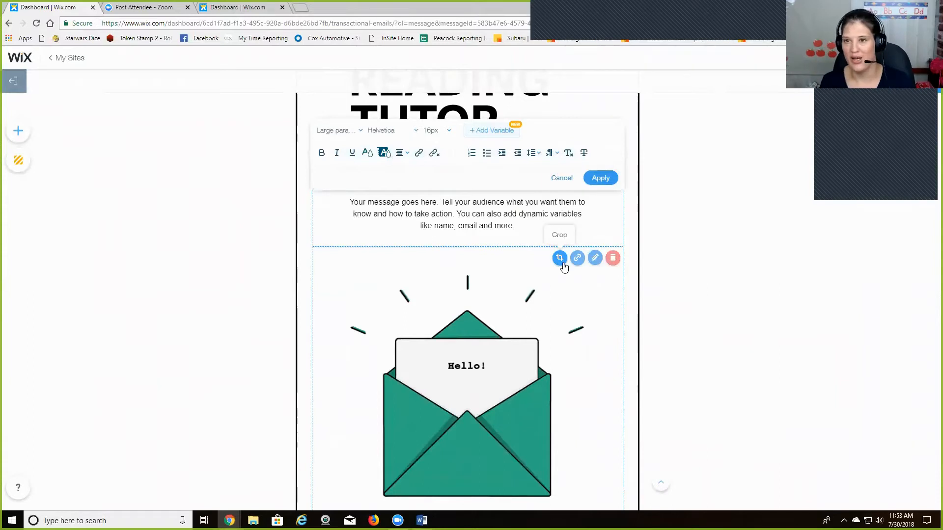
mouse_move(549, 285)
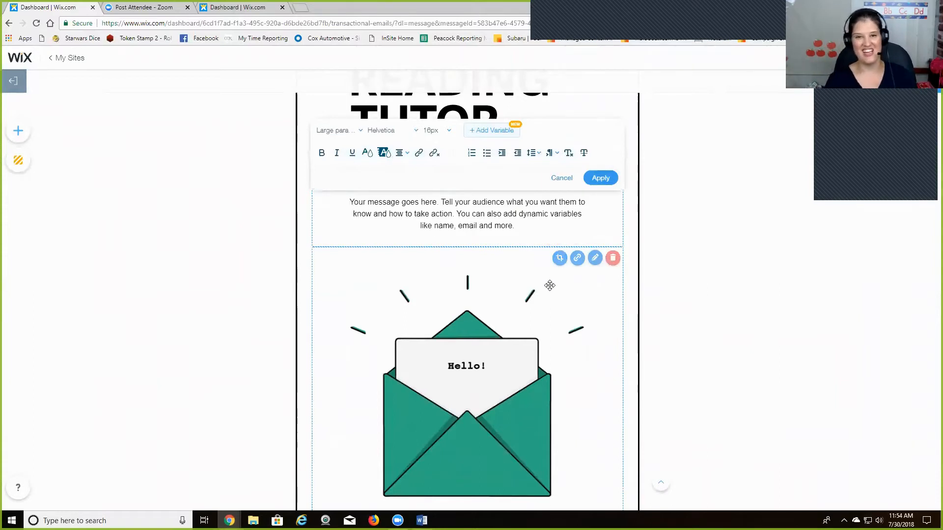
scroll("down", 3)
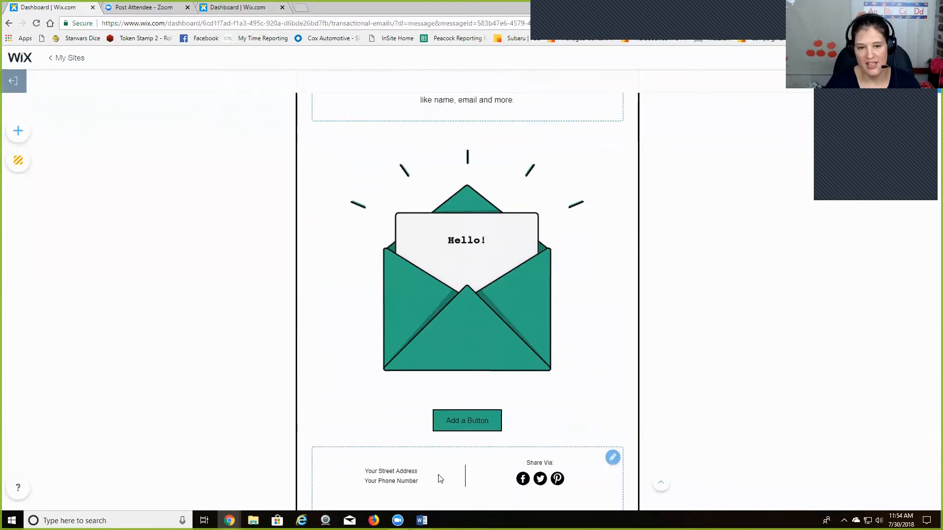
mouse_move(394, 468)
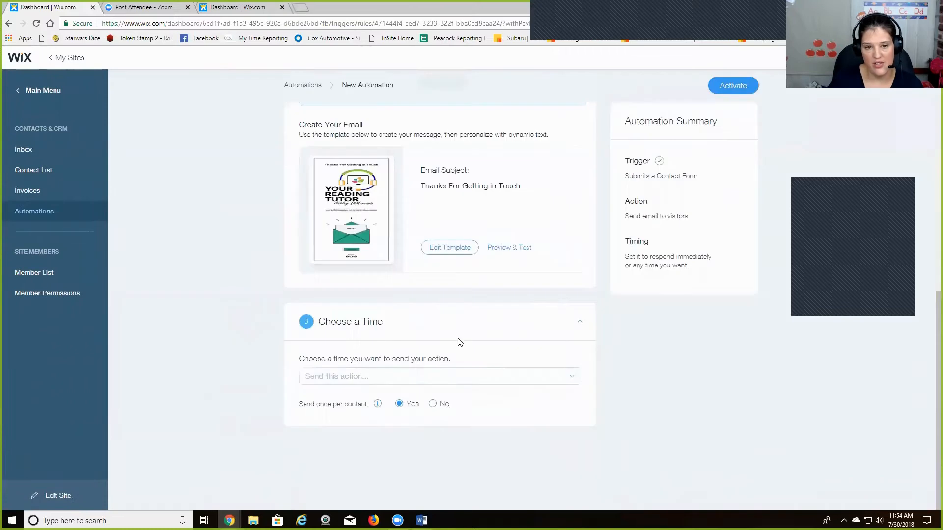
- Set a custom send delay of 3 days for the thank-you email
left_click(438, 376)
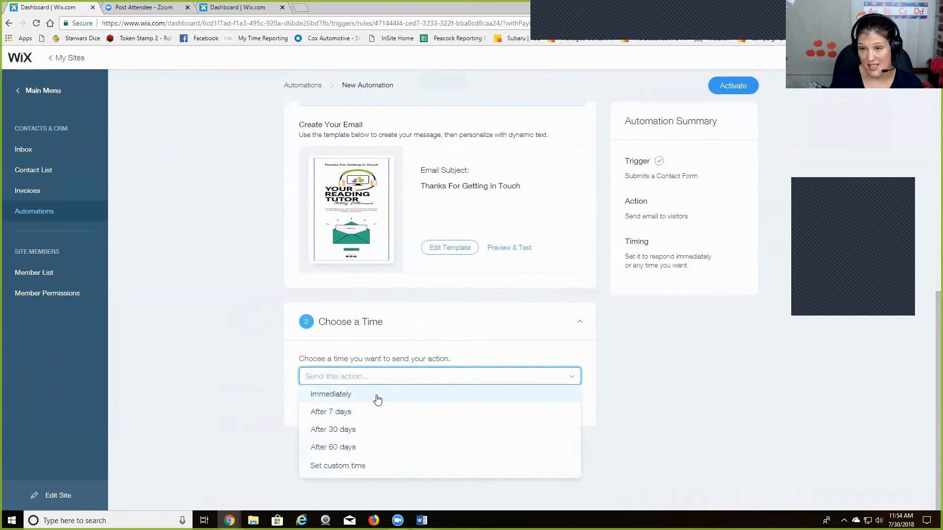
mouse_move(359, 414)
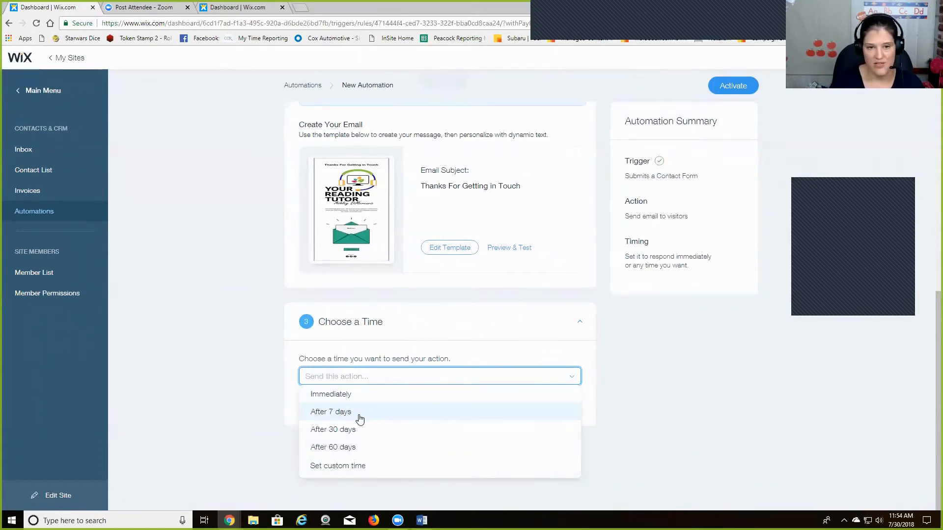
mouse_move(338, 465)
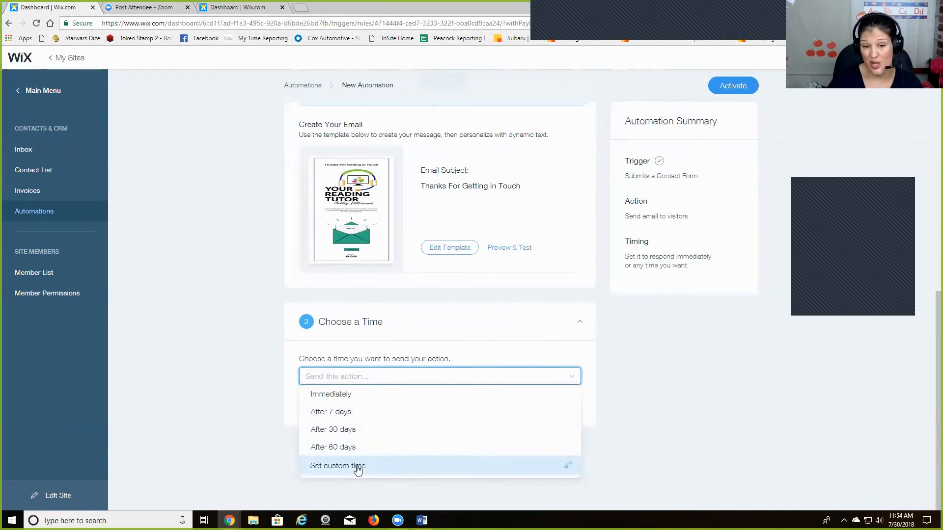
mouse_move(374, 429)
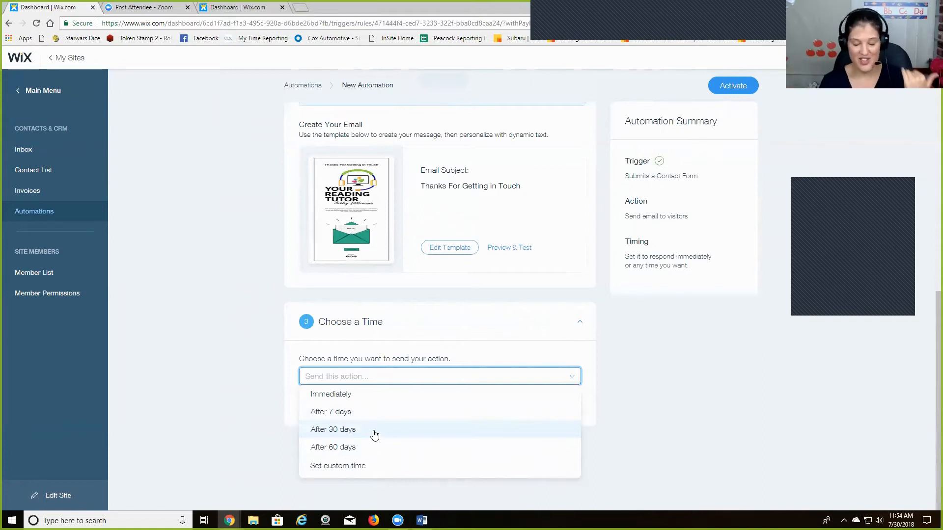
left_click(337, 465)
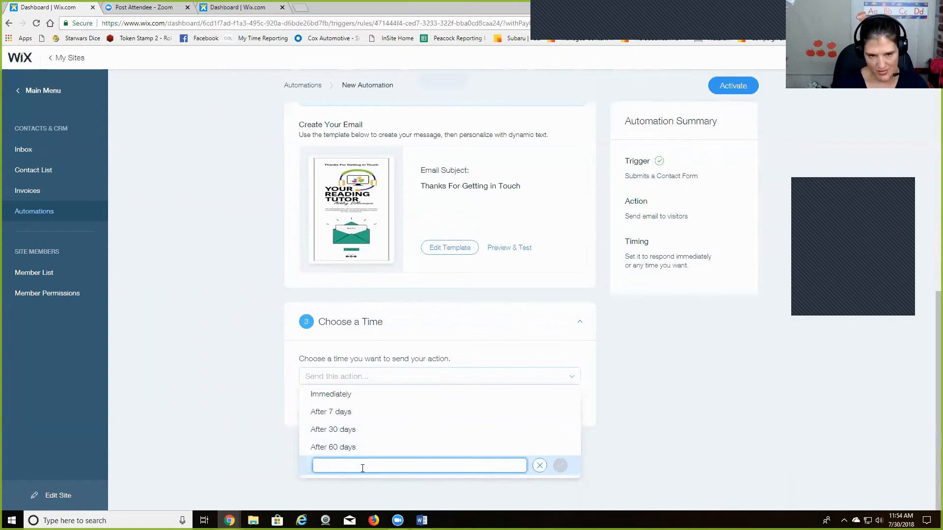
type("3")
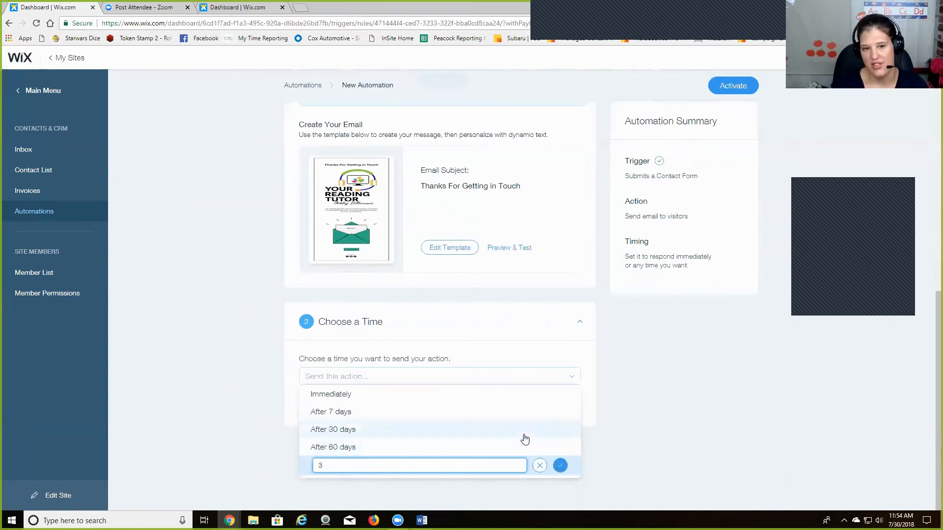
left_click(559, 465)
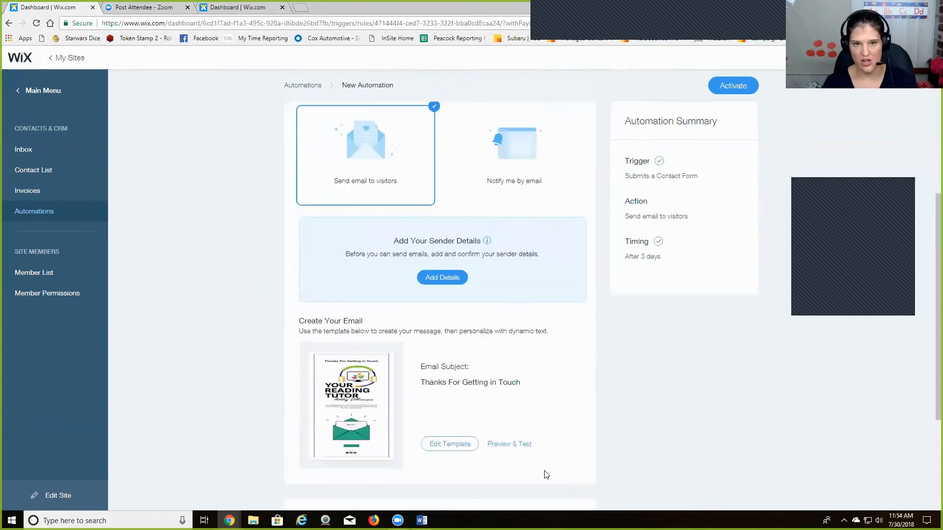
scroll("down", 3)
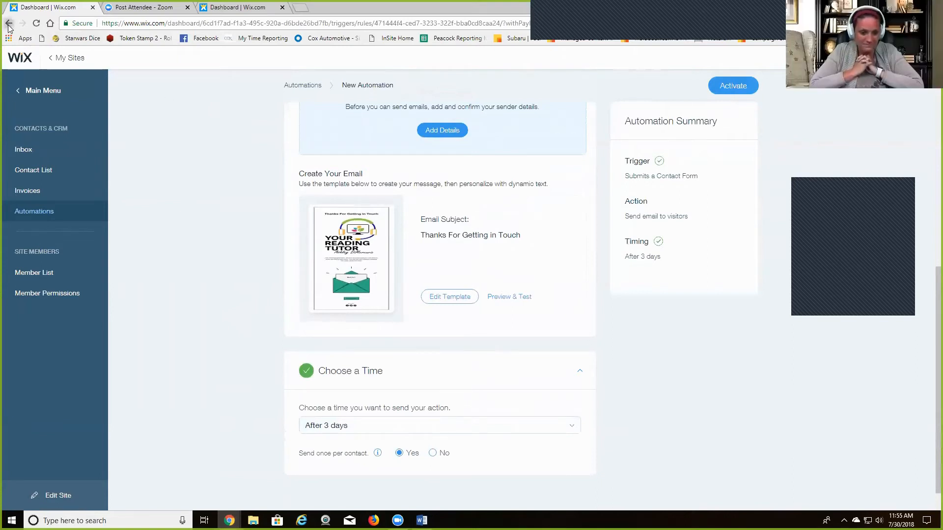
- Go back to the Automations overview and scroll toward Recommended Automations
left_click(9, 24)
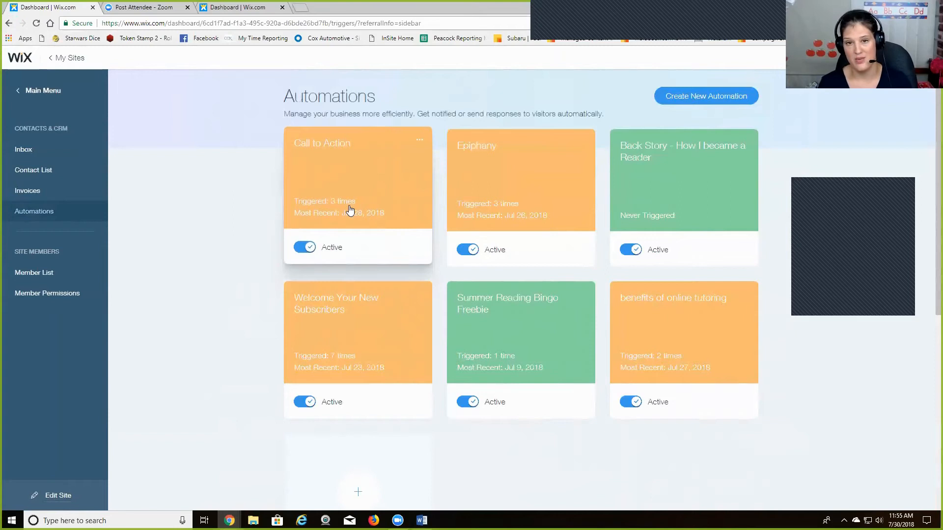
mouse_move(520, 225)
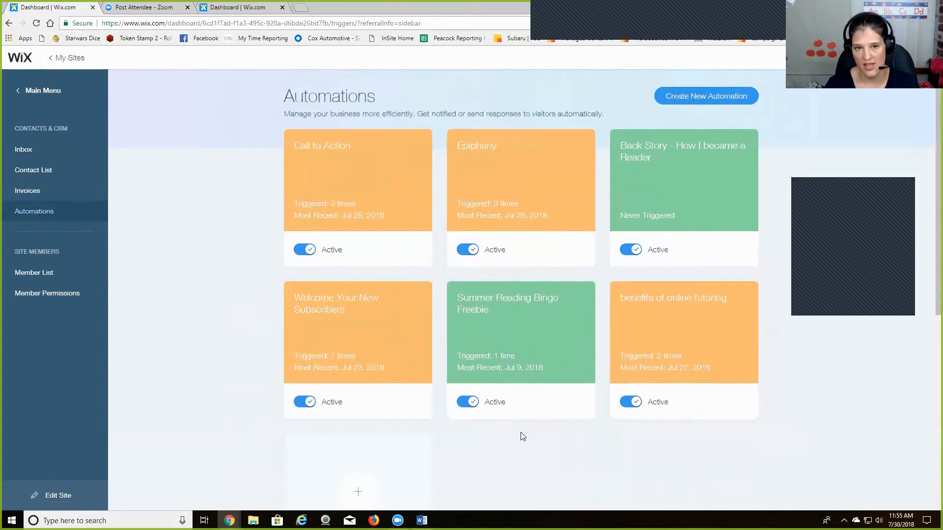
scroll("down", 3)
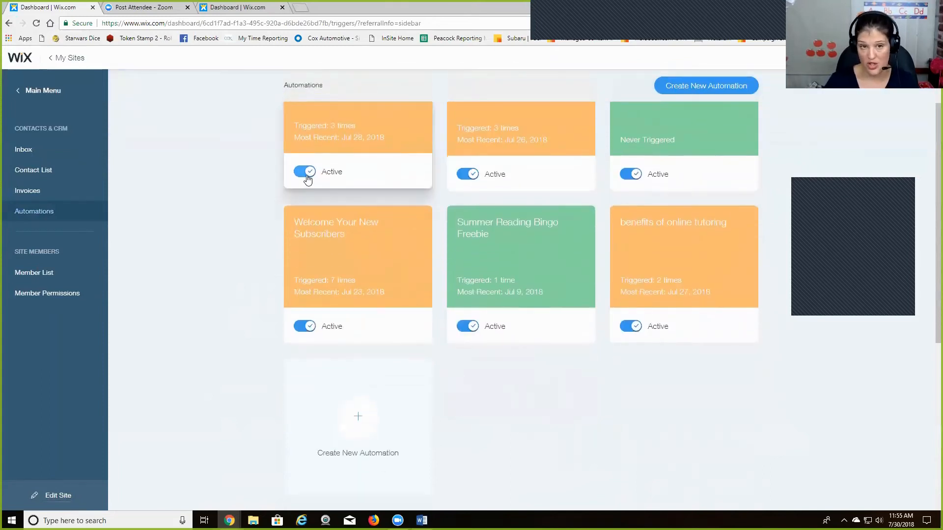
scroll("down", 3)
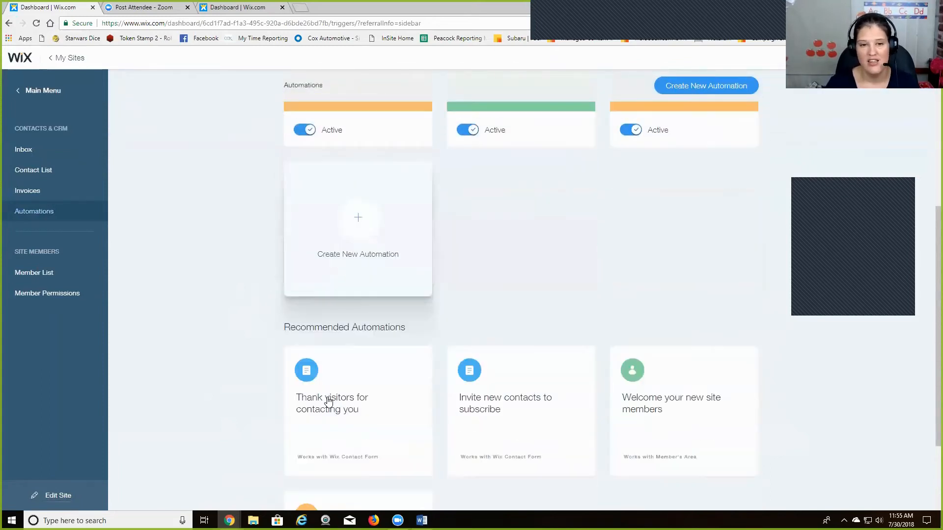
scroll("down", 3)
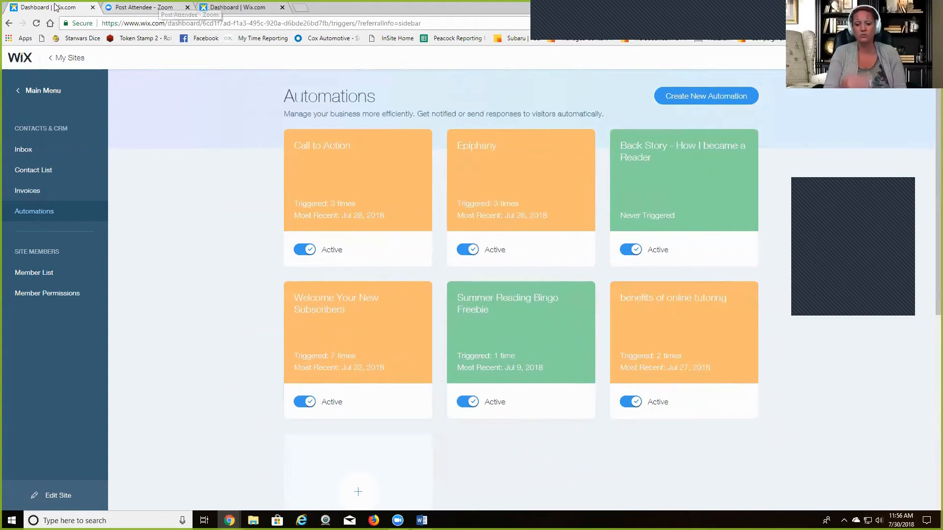
mouse_move(241, 12)
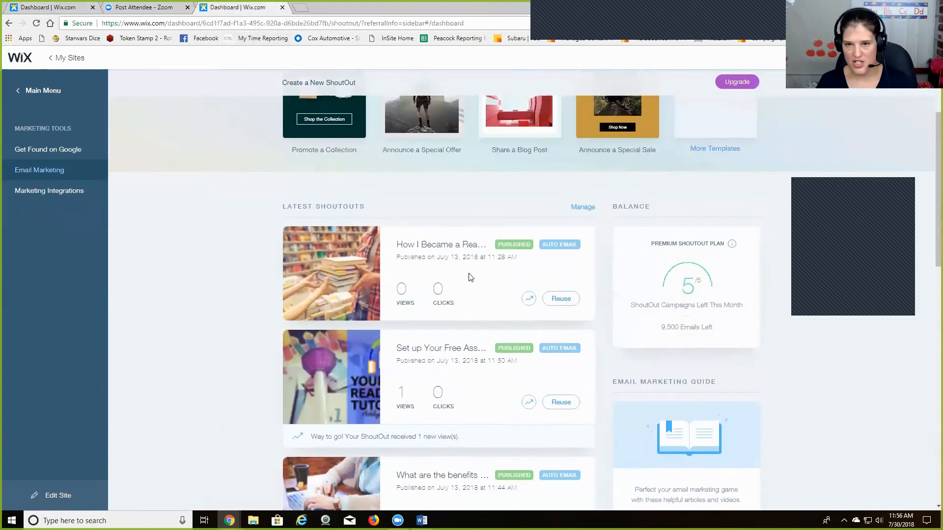
- Browse the Email Marketing dashboard down to the Automated Emails list
scroll("down", 3)
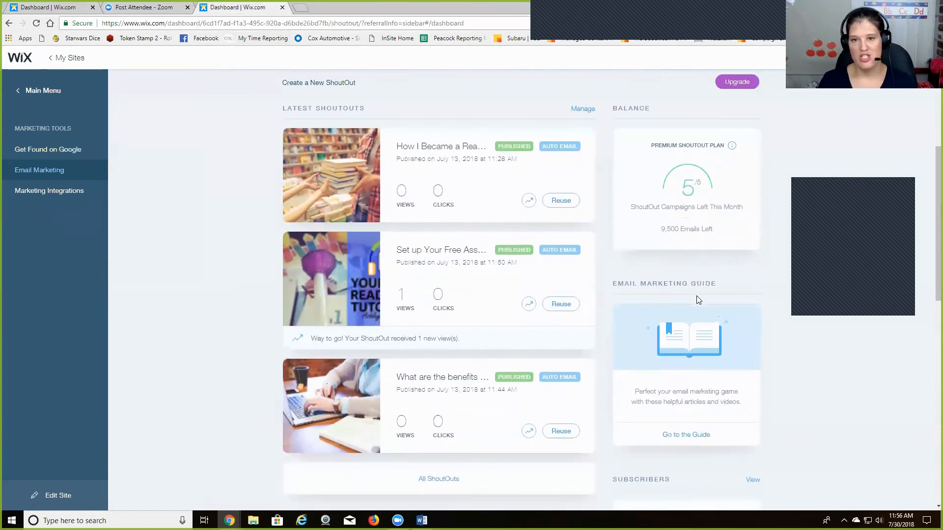
mouse_move(688, 187)
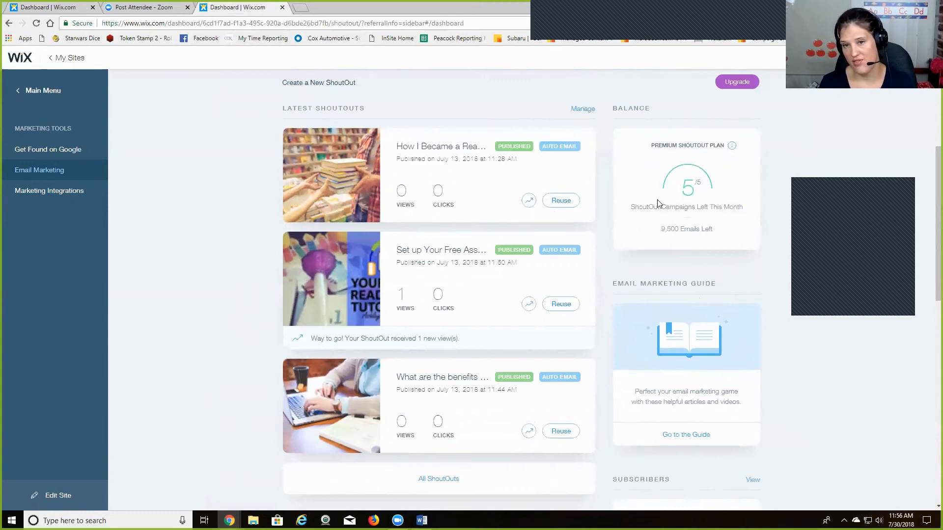
mouse_move(653, 256)
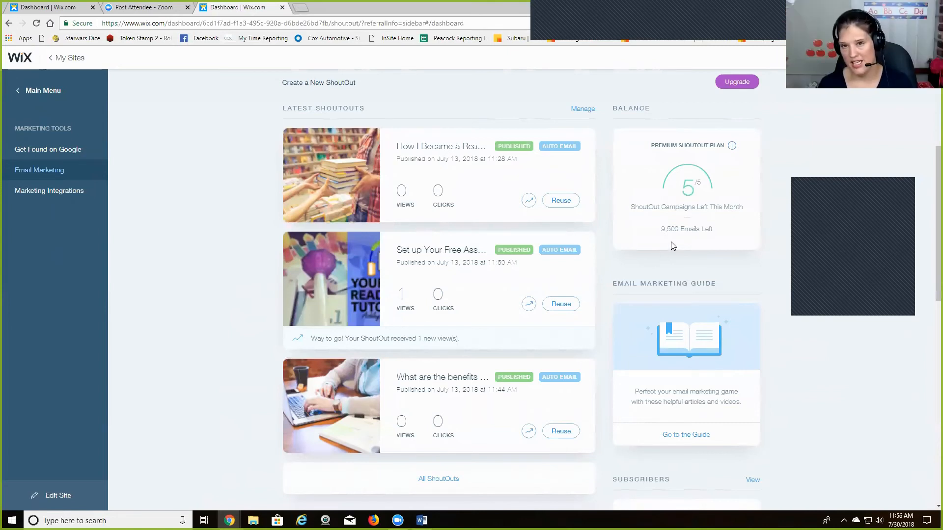
left_click_drag(662, 228, 715, 228)
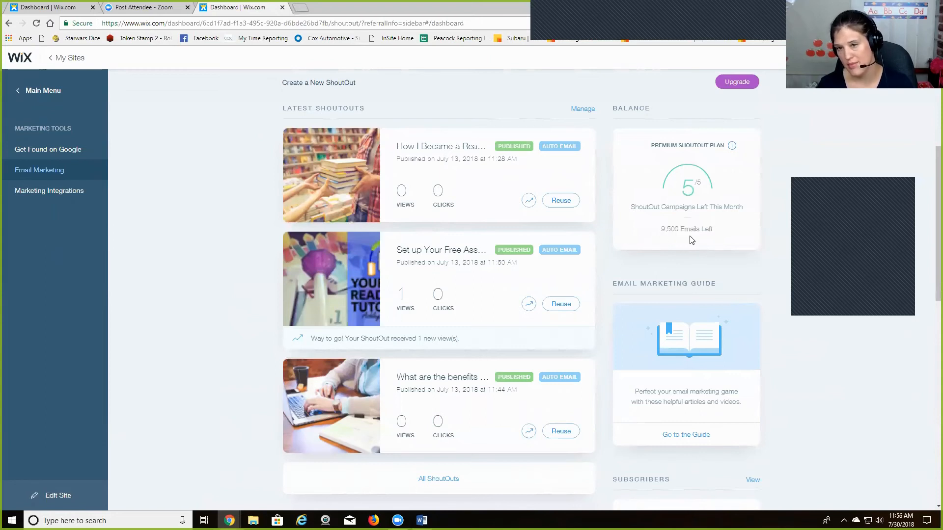
mouse_move(674, 246)
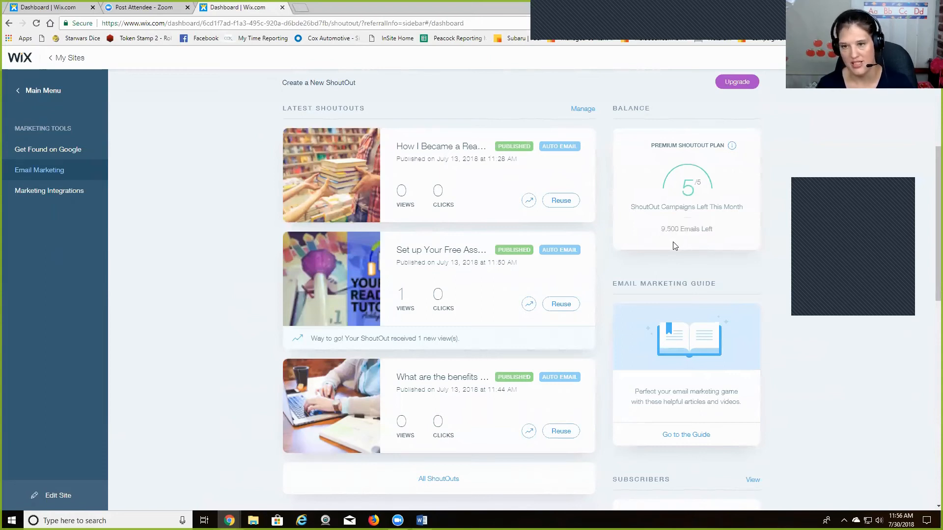
mouse_move(688, 242)
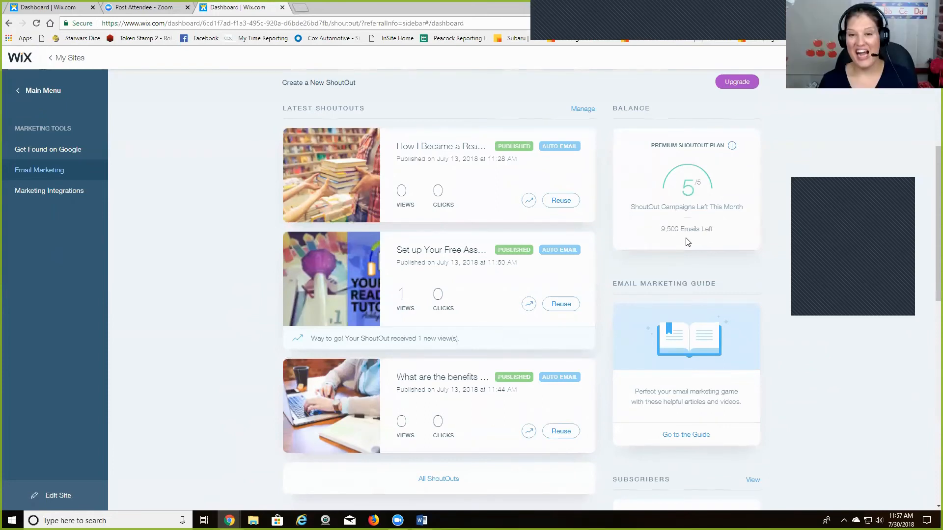
scroll("down", 3)
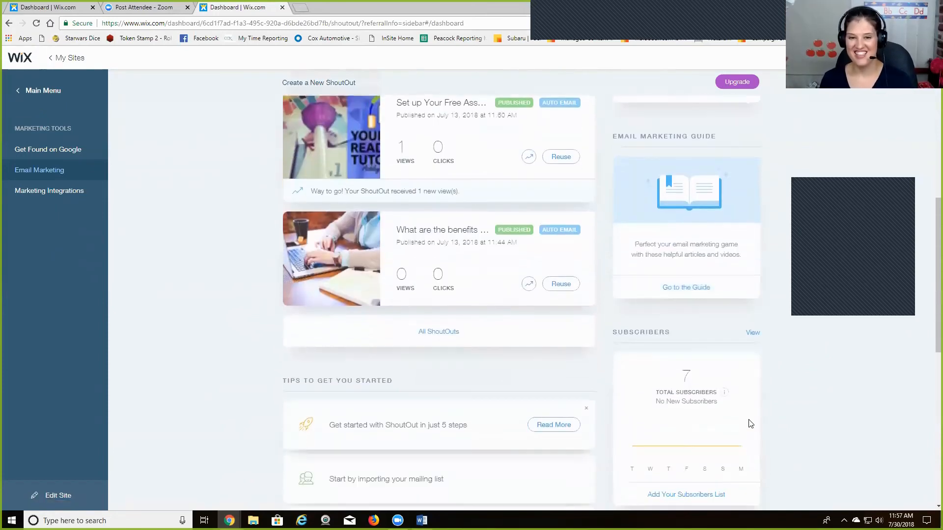
scroll("down", 3)
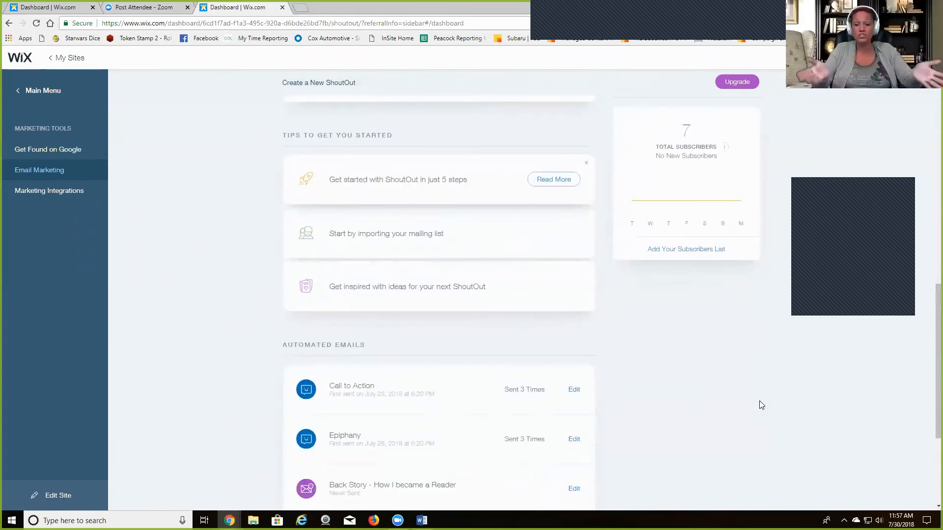